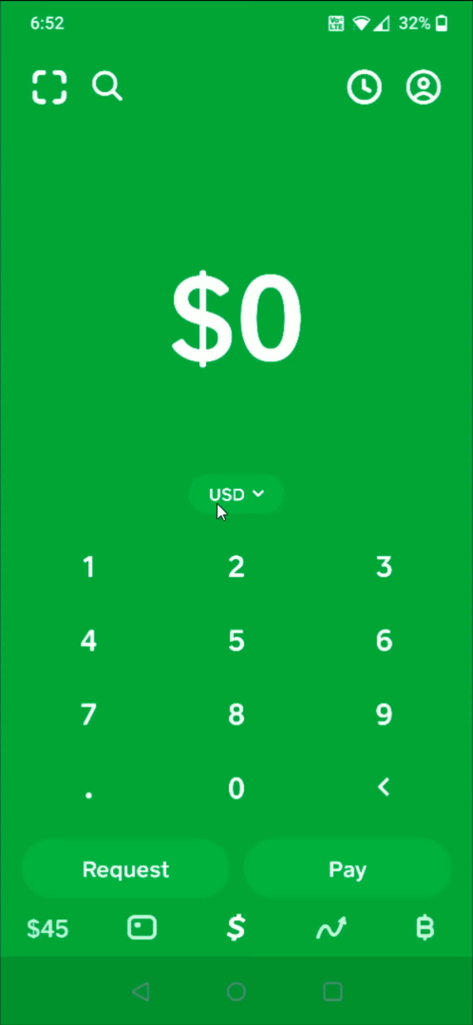
{"action": "mouse_move", "coordinate": [276, 506]}
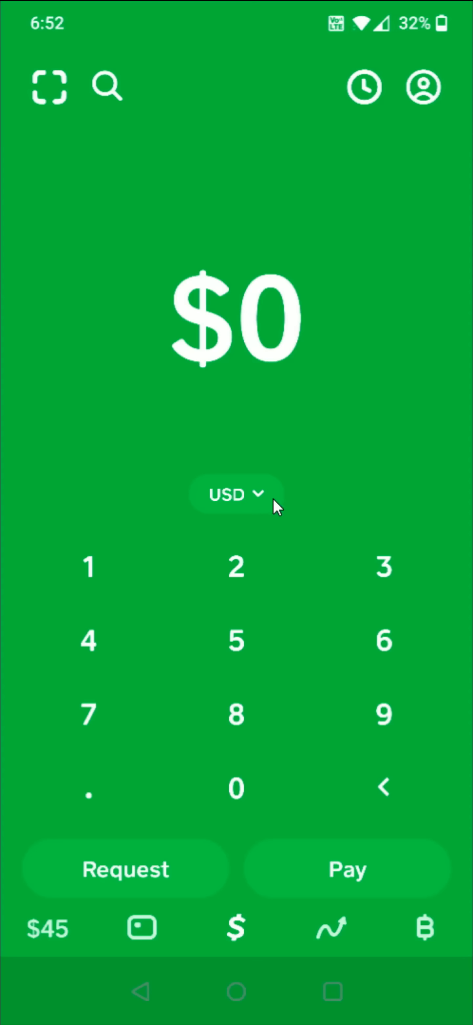
{"action": "mouse_move", "coordinate": [259, 507]}
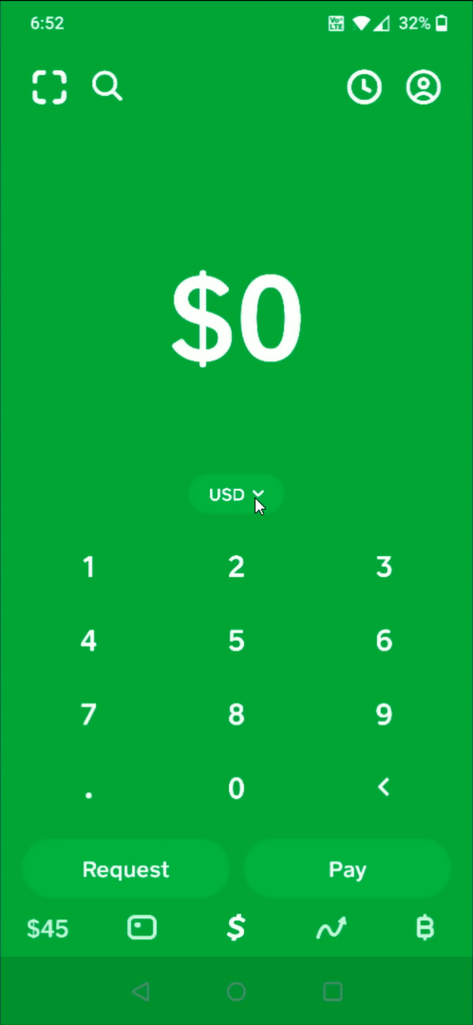
Switch the send currency from US Dollars to Bitcoin, showing ₿0
{"action": "left_click", "coordinate": [235, 494]}
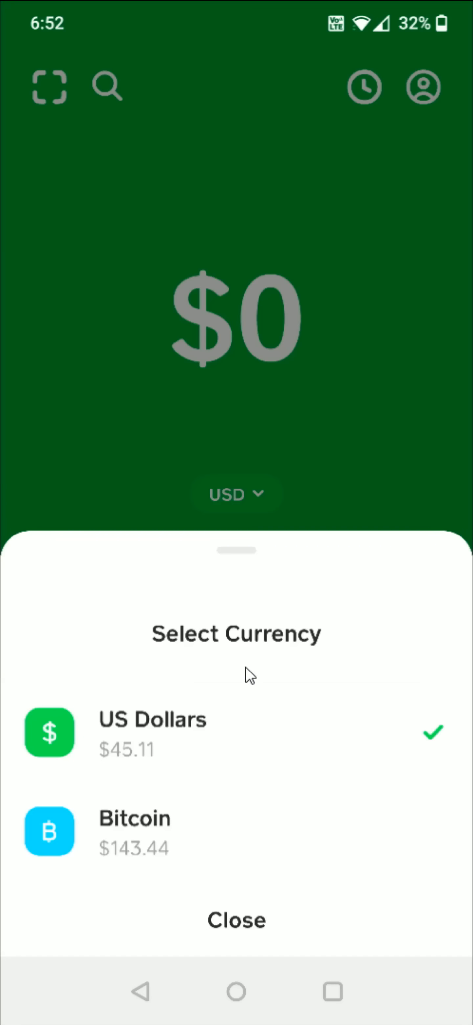
{"action": "mouse_move", "coordinate": [138, 848]}
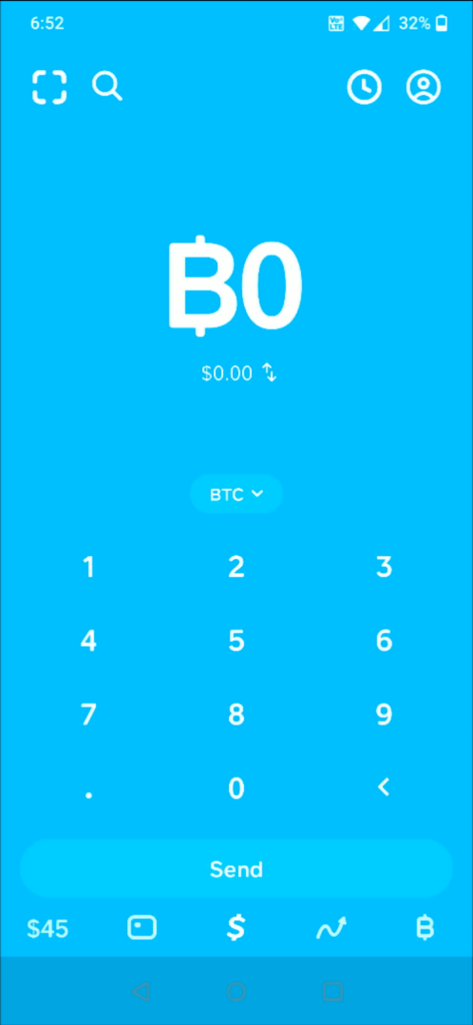
Enter a Bitcoin amount of ₿0.001, about $49.78
{"action": "left_click", "coordinate": [88, 788]}
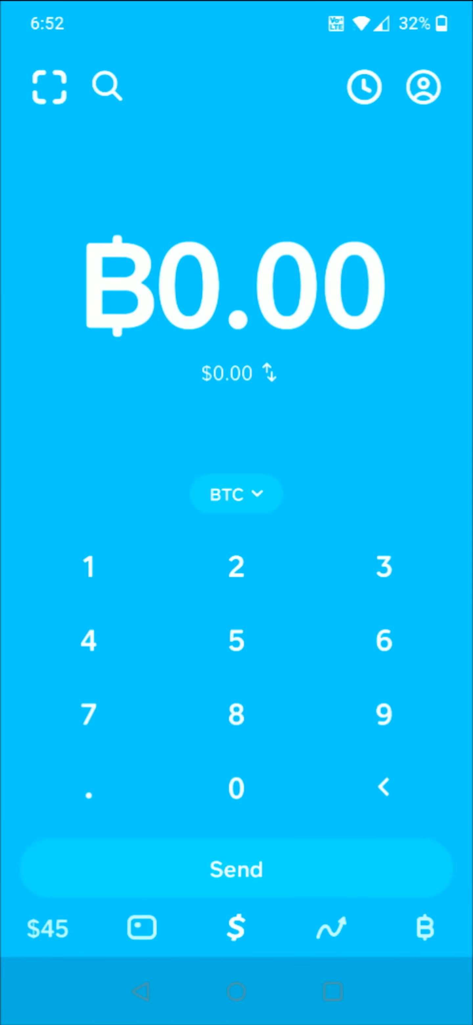
{"action": "left_click", "coordinate": [88, 566]}
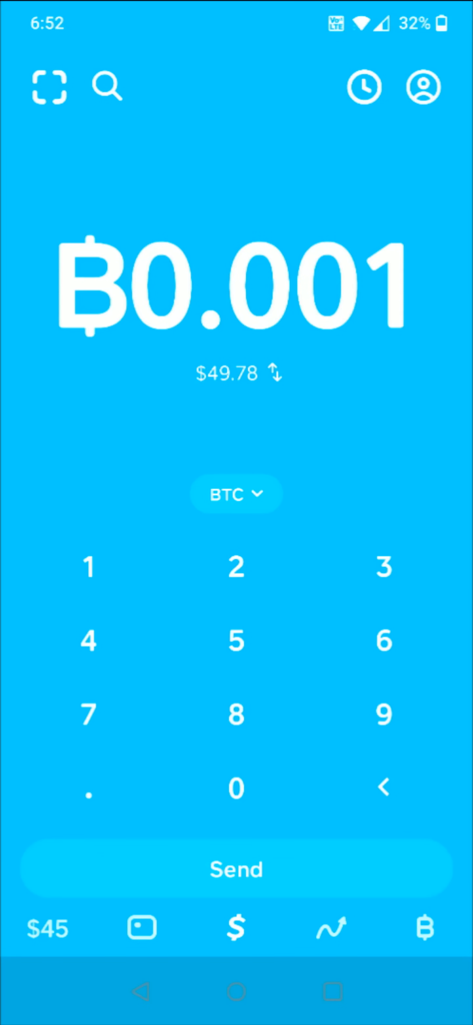
Proceed to the 0.001 BTC recipient screen and switch over to Coinbase
{"action": "left_click", "coordinate": [235, 868]}
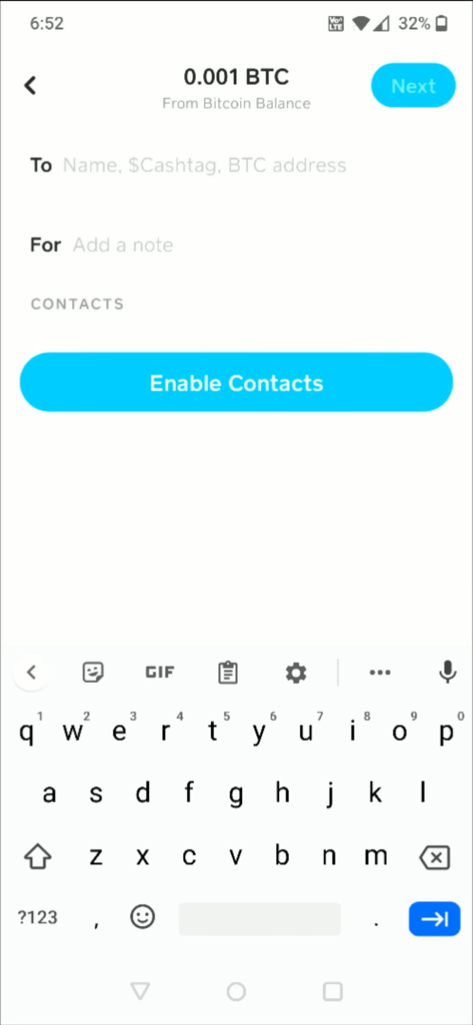
{"action": "mouse_move", "coordinate": [99, 180]}
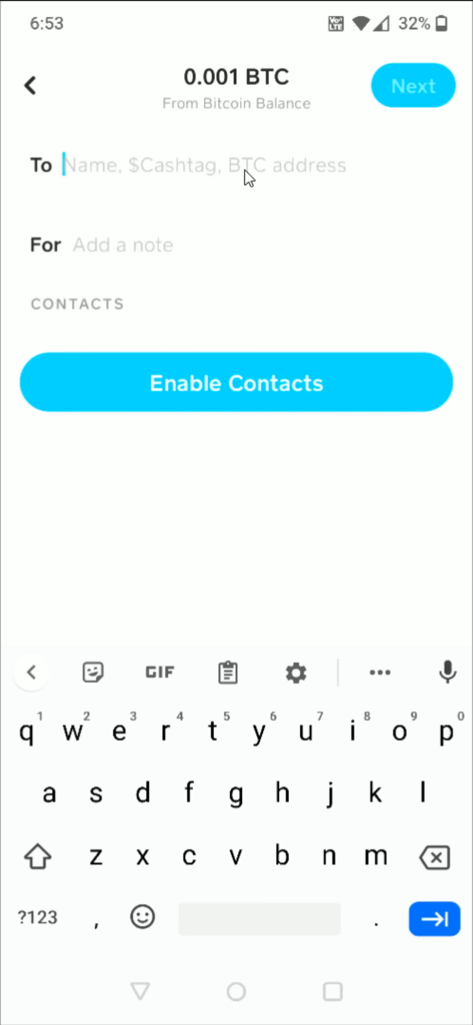
{"action": "mouse_move", "coordinate": [279, 180]}
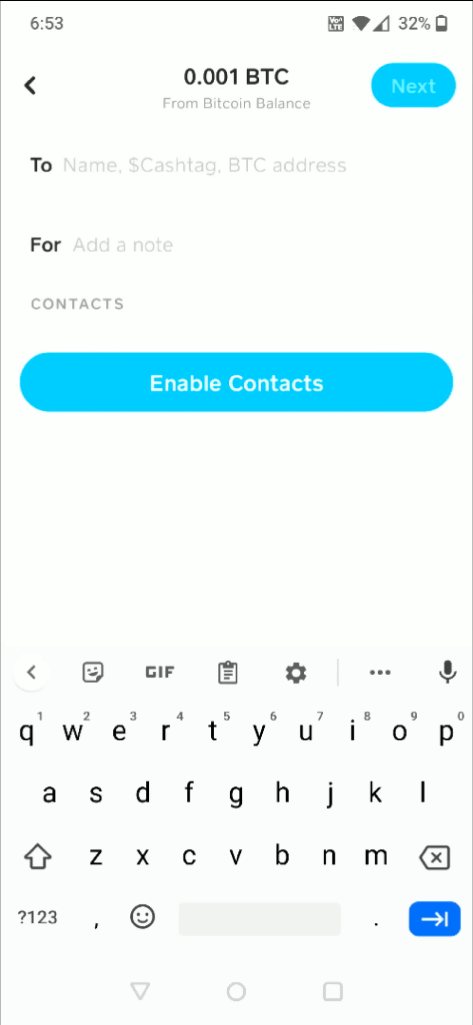
{"action": "left_click", "coordinate": [31, 84]}
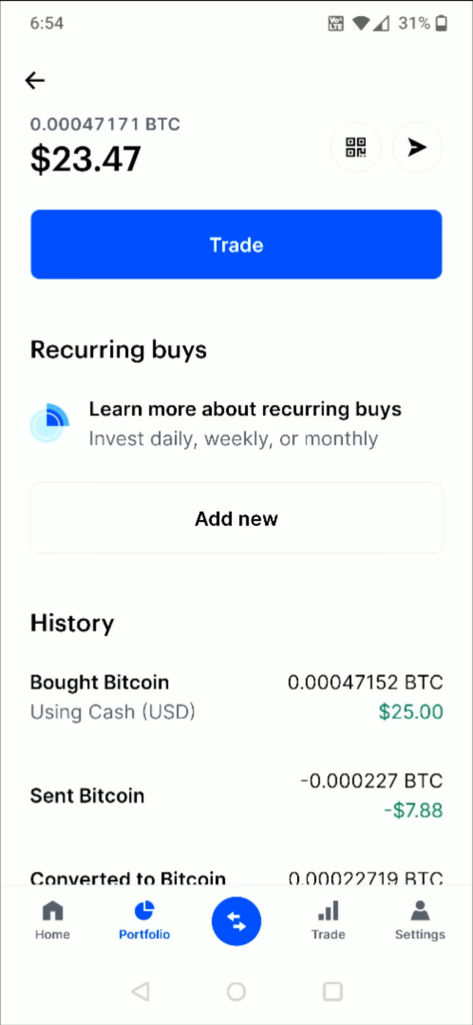
{"action": "mouse_move", "coordinate": [372, 169]}
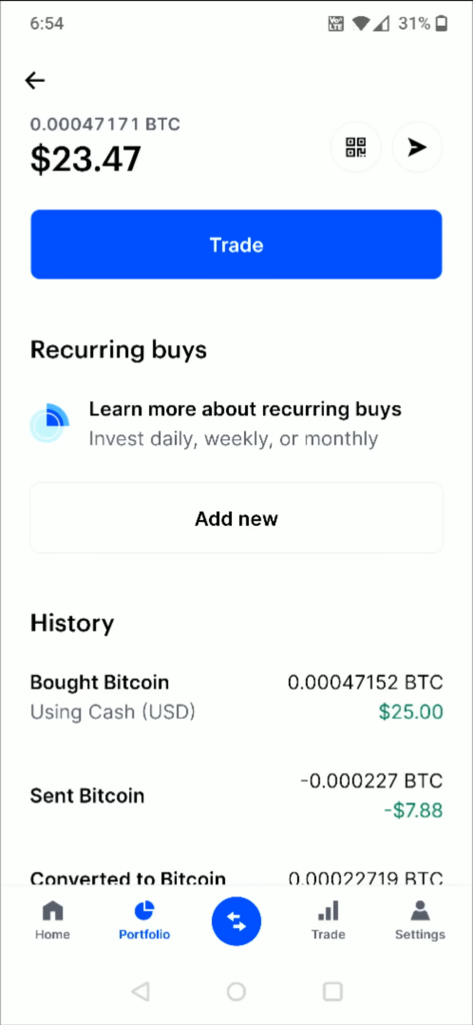
Copy the Coinbase Bitcoin receiving address
{"action": "left_click", "coordinate": [356, 146]}
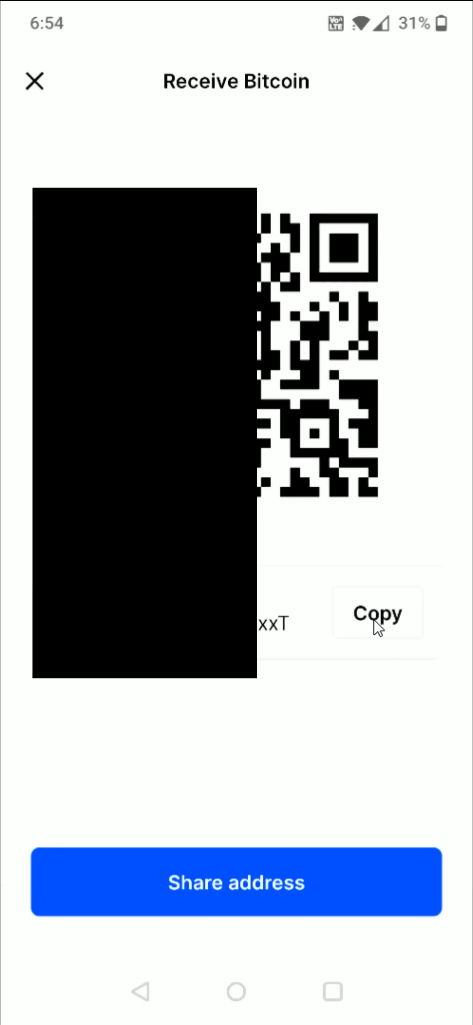
{"action": "left_click", "coordinate": [378, 613]}
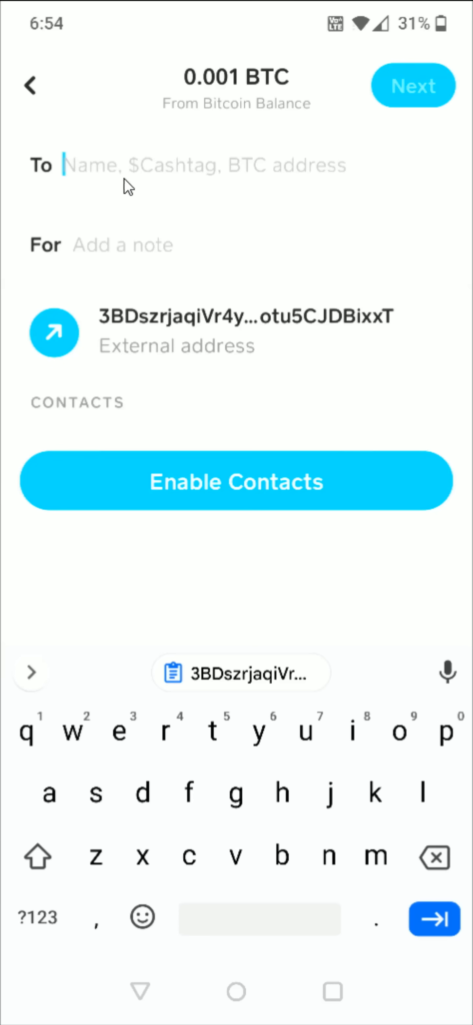
{"action": "mouse_move", "coordinate": [117, 175]}
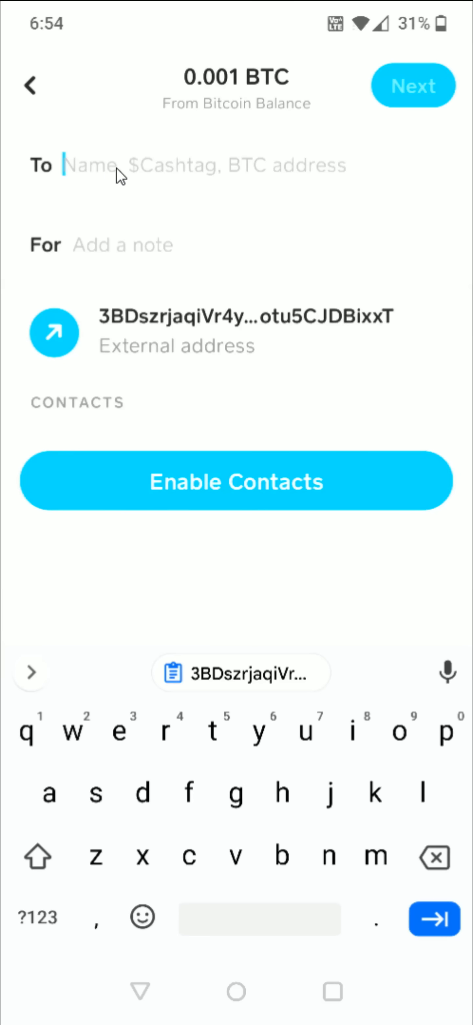
Paste the Coinbase address as the external recipient and continue to speed options
{"action": "left_click", "coordinate": [240, 673]}
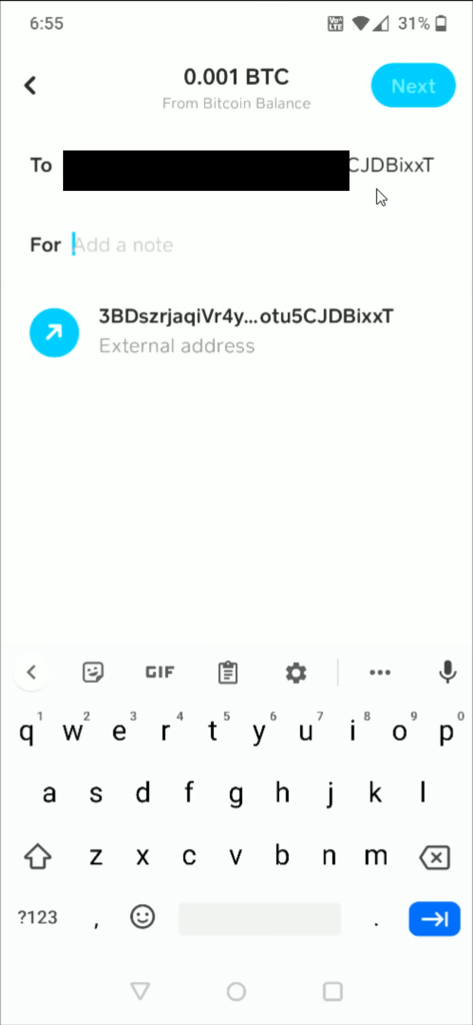
{"action": "mouse_move", "coordinate": [177, 349]}
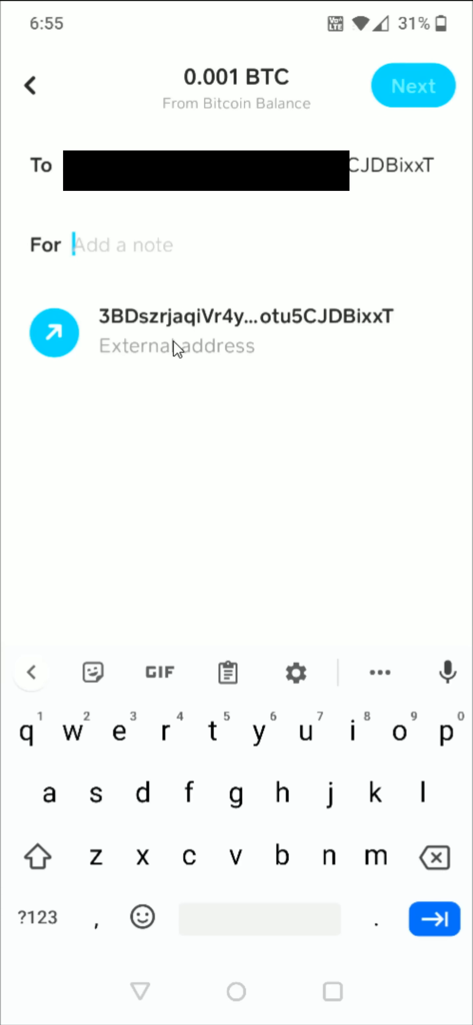
{"action": "mouse_move", "coordinate": [177, 346]}
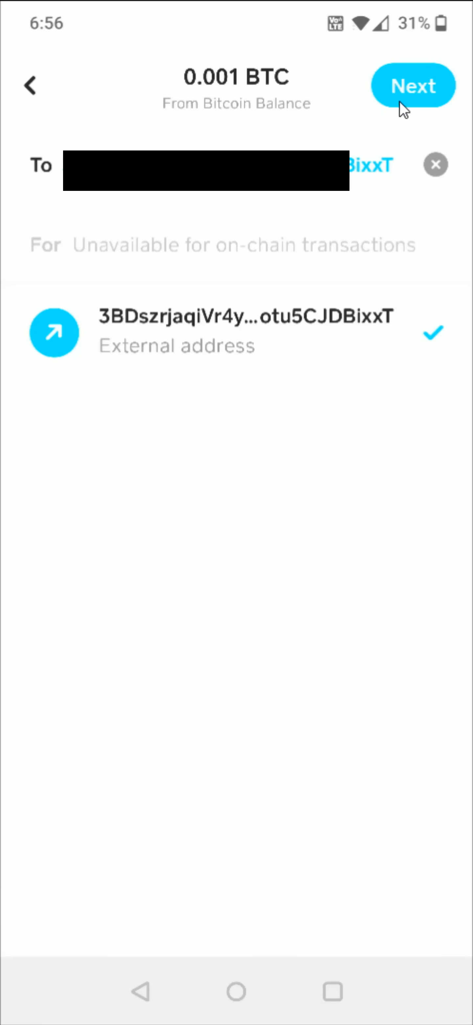
{"action": "mouse_move", "coordinate": [382, 126]}
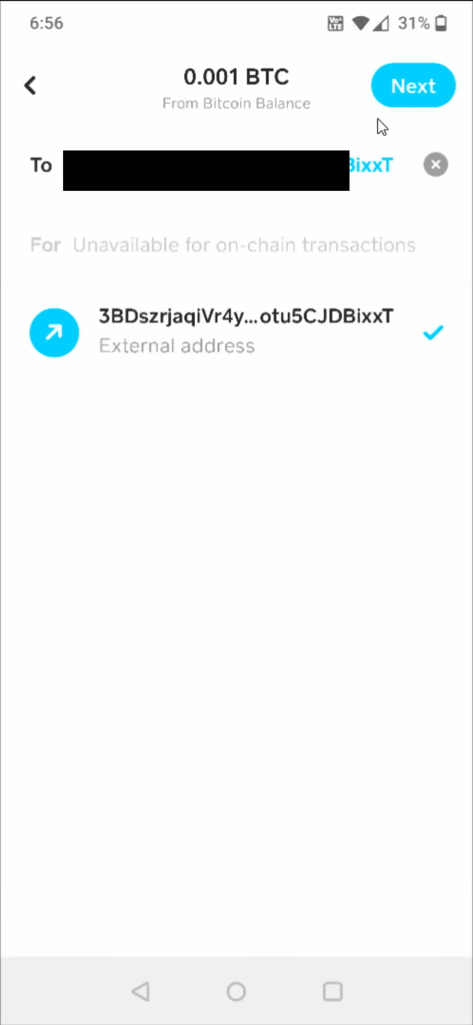
{"action": "left_click", "coordinate": [413, 85]}
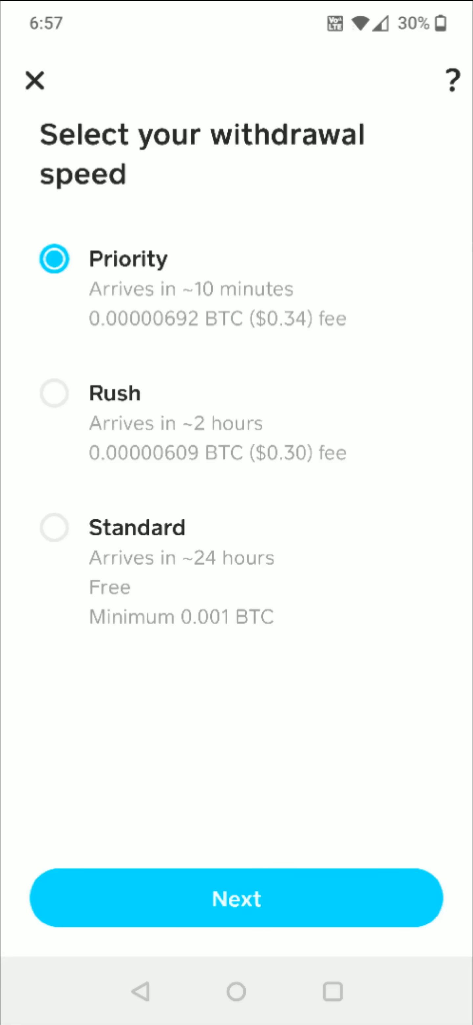
Choose the free Standard speed and reach the 0.001 BTC confirmation (~24 hours)
{"action": "left_click", "coordinate": [55, 527]}
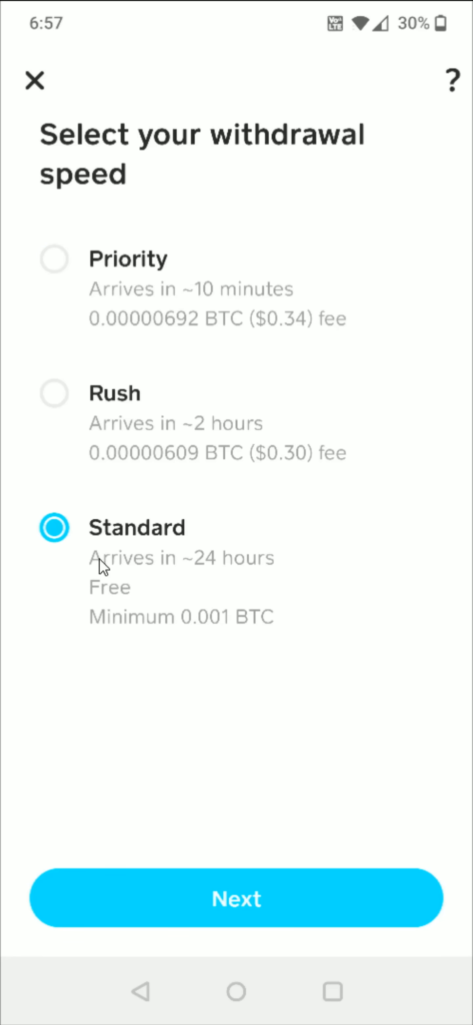
{"action": "mouse_move", "coordinate": [210, 897]}
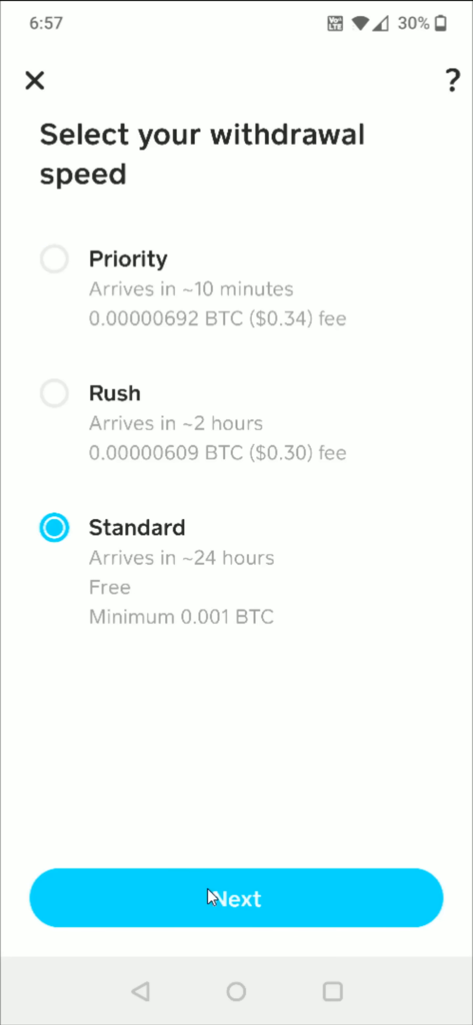
{"action": "mouse_move", "coordinate": [283, 909]}
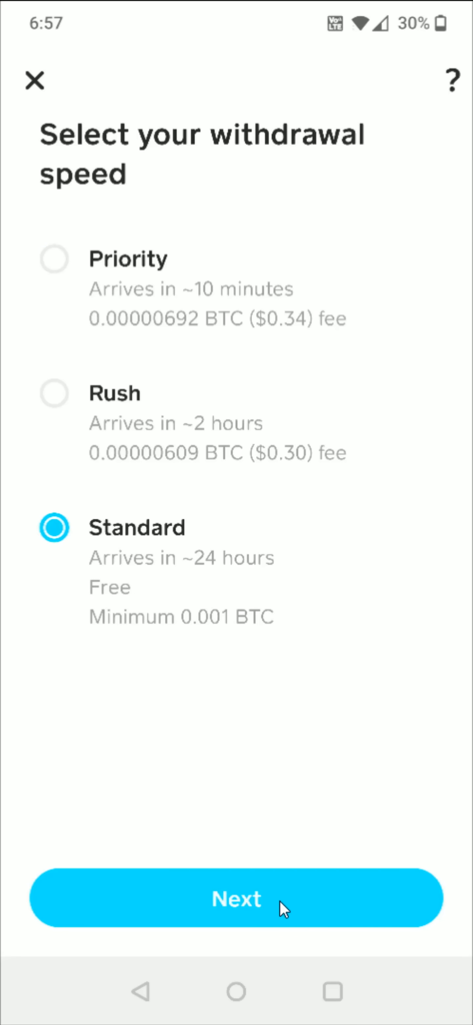
{"action": "left_click", "coordinate": [236, 897]}
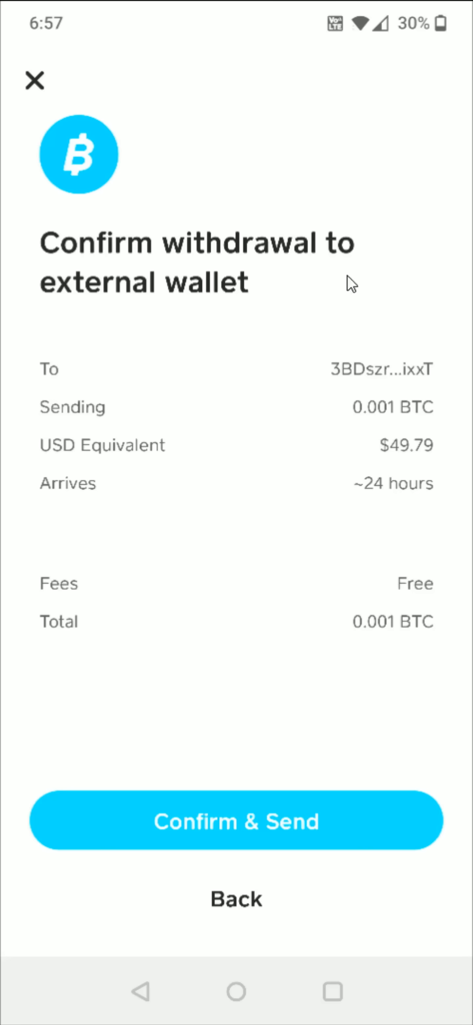
{"action": "mouse_move", "coordinate": [382, 676]}
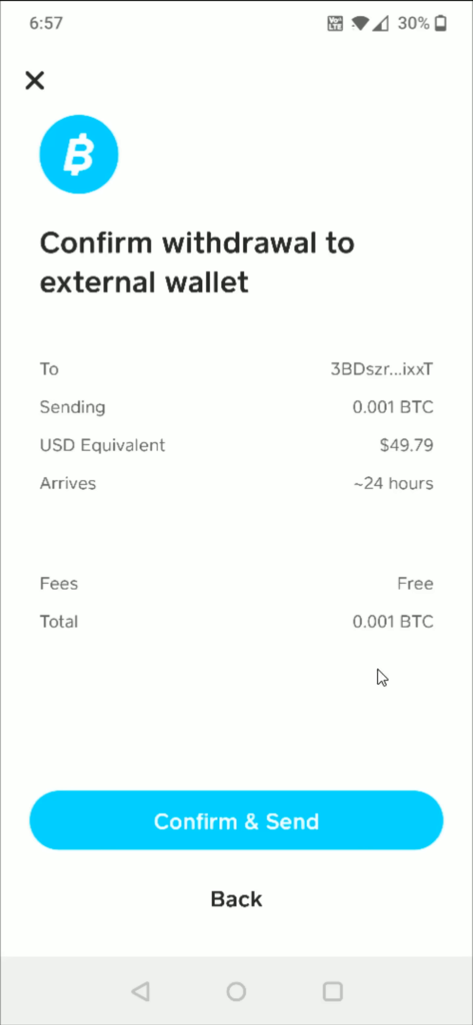
{"action": "mouse_move", "coordinate": [316, 629]}
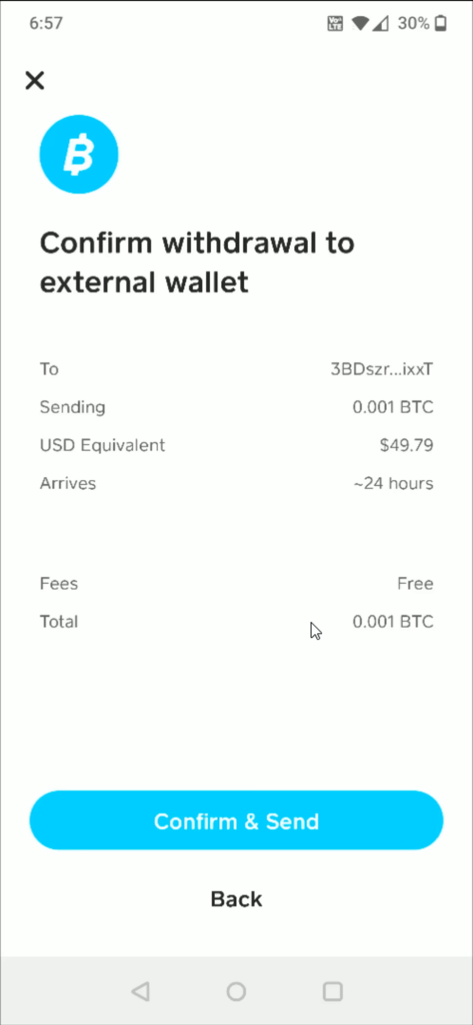
{"action": "mouse_move", "coordinate": [302, 843]}
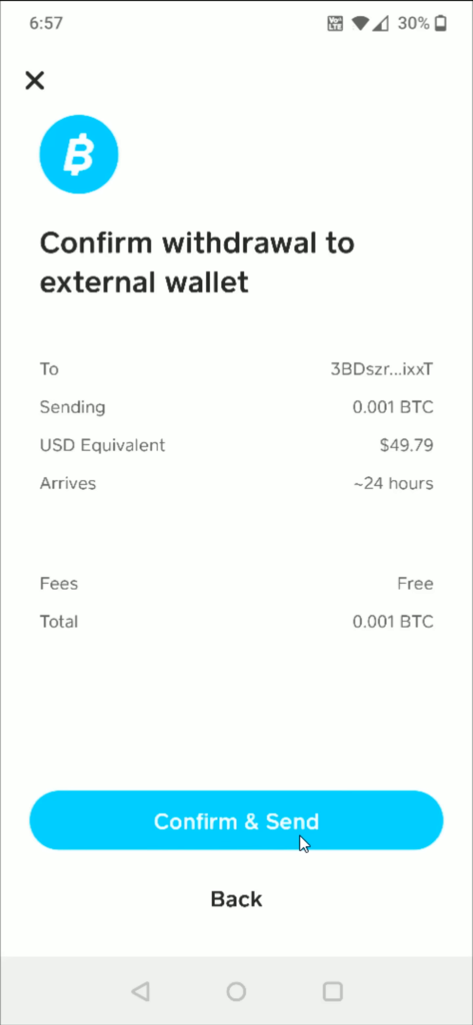